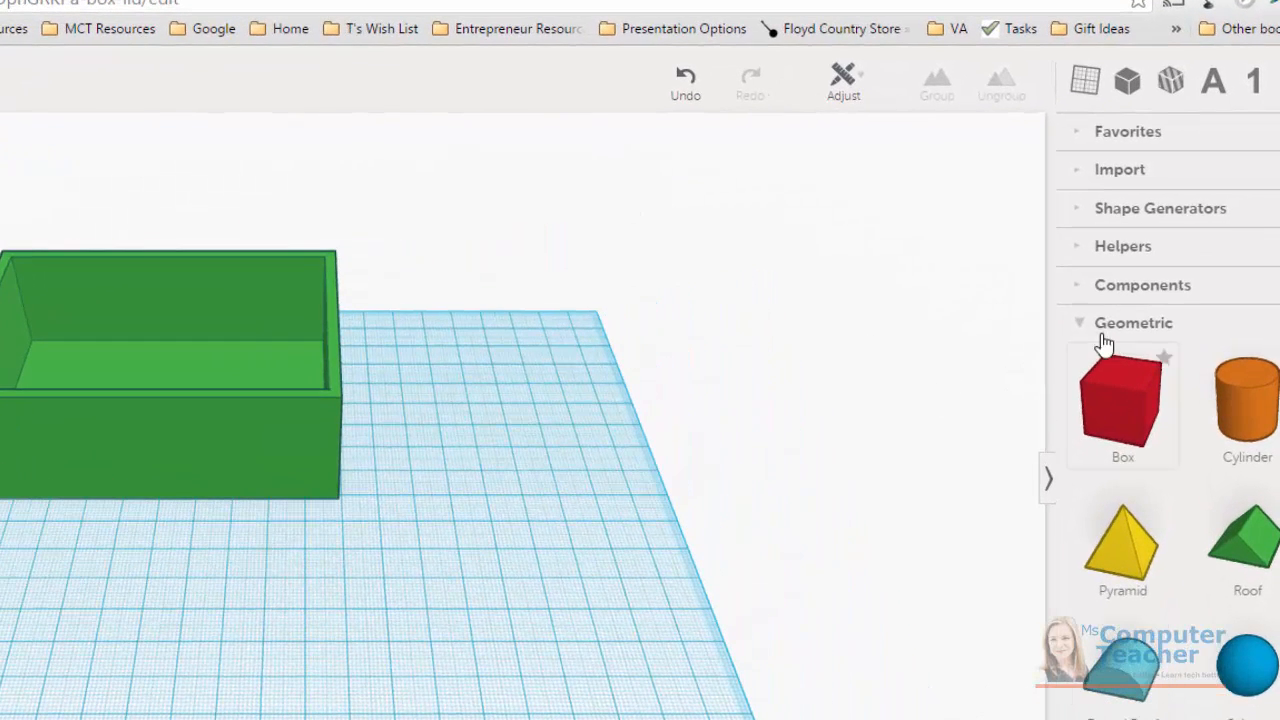
Open the Tinkercad Shape Generators category to reach the Image Generator shape.
click(1132, 322)
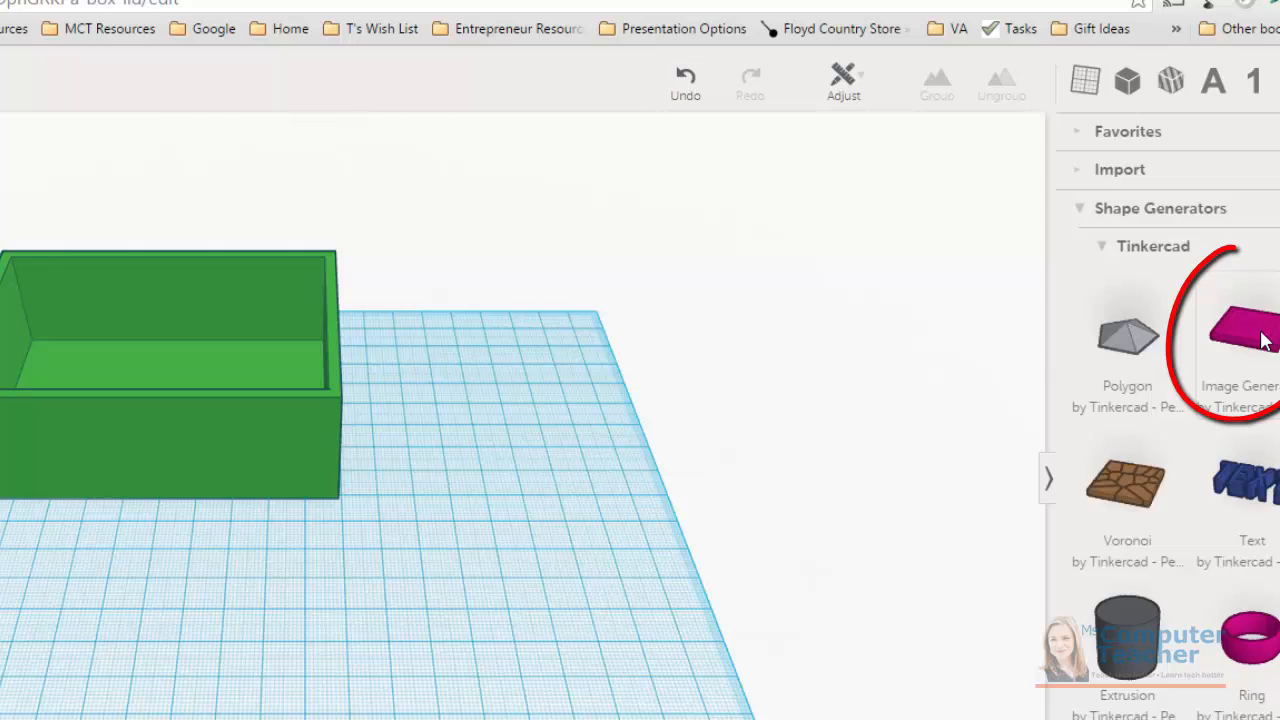
mouse_move(688, 494)
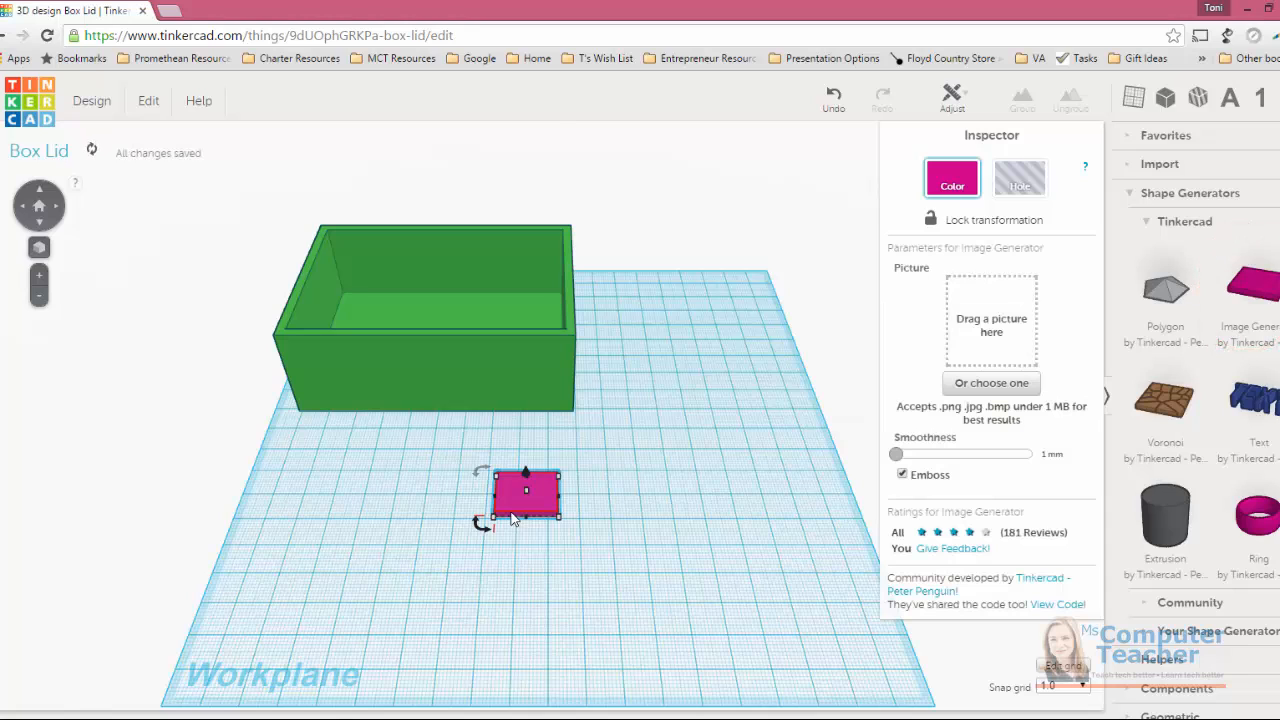
mouse_move(518, 517)
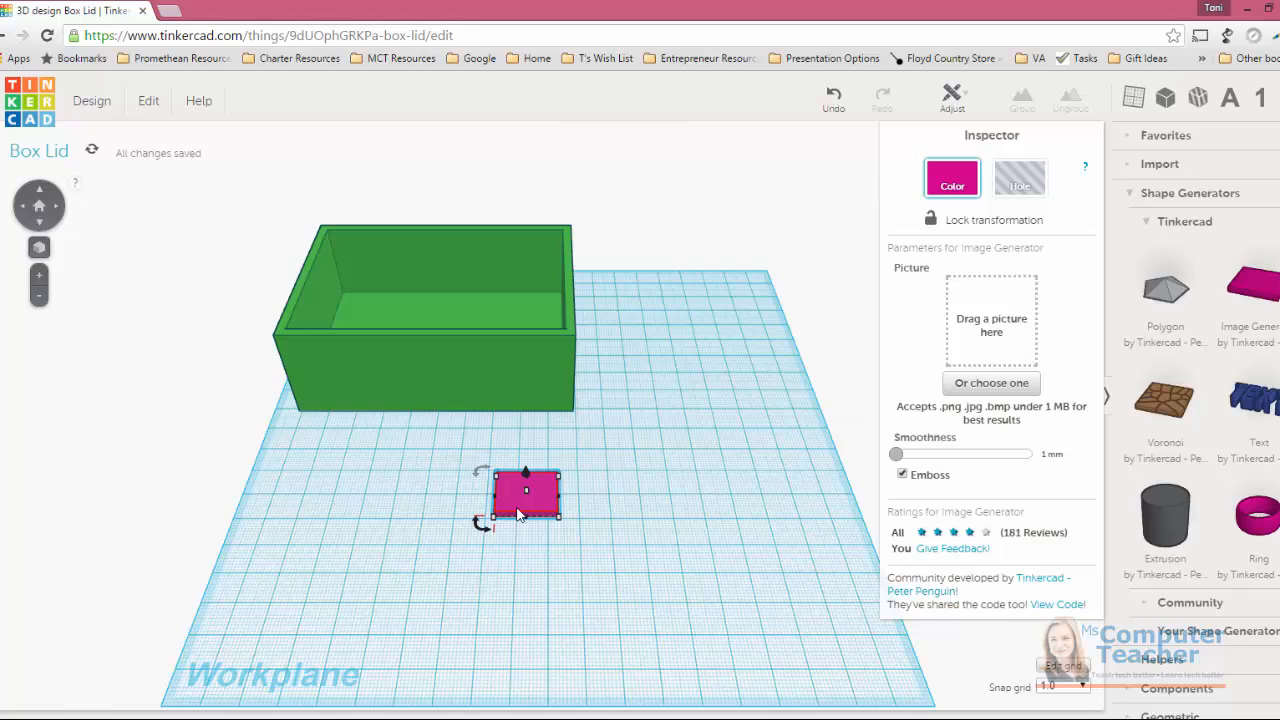
mouse_move(539, 527)
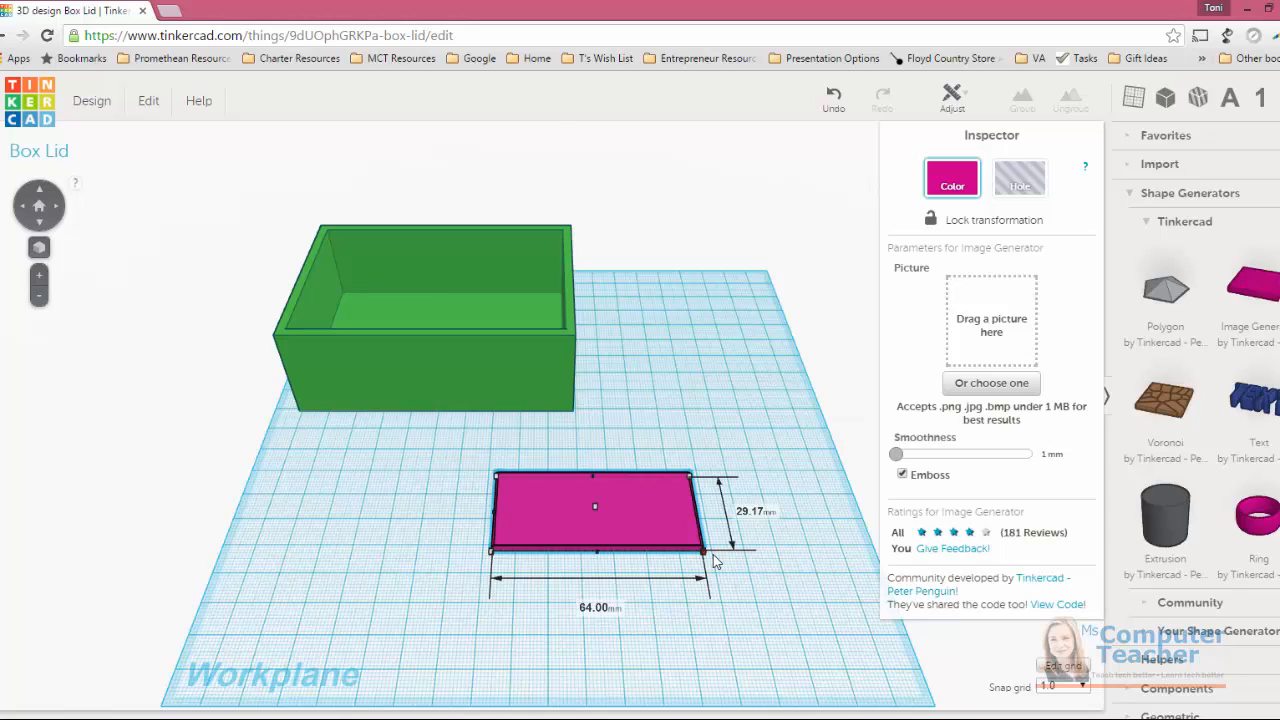
Stretch the pink plate to 100 mm wide and about 70 mm deep.
drag(710, 555, 785, 577)
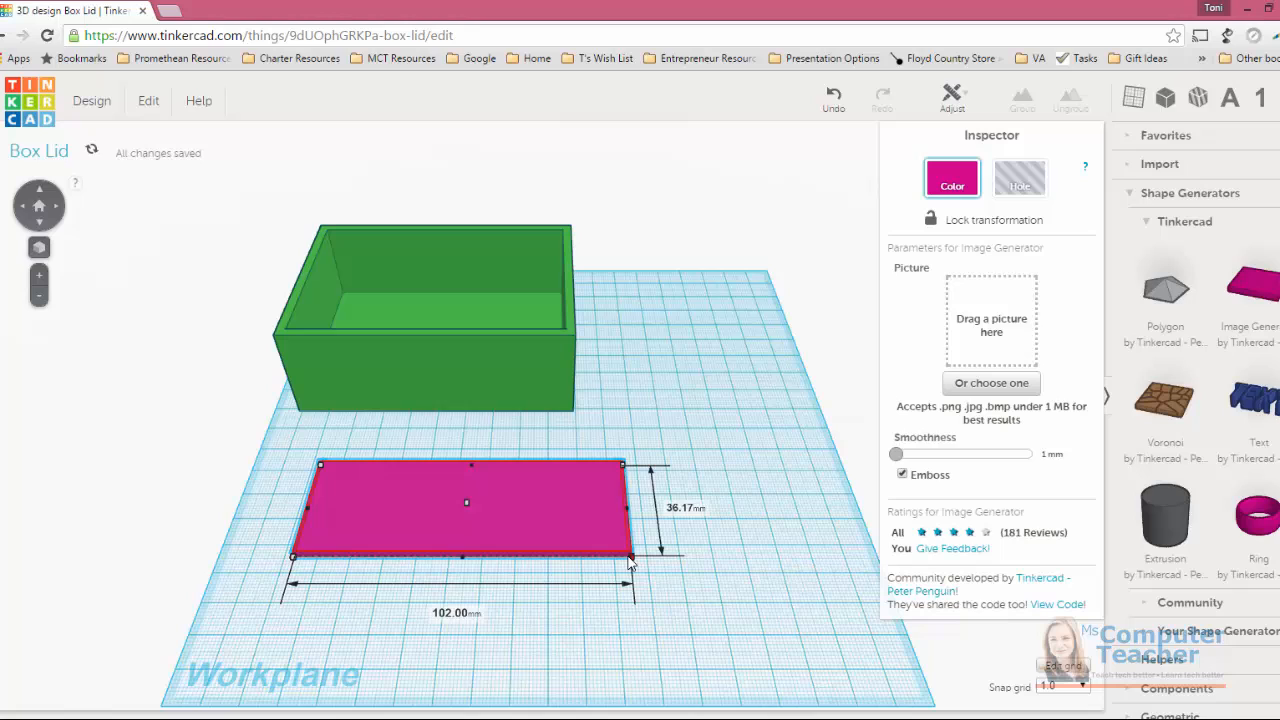
drag(630, 558, 622, 568)
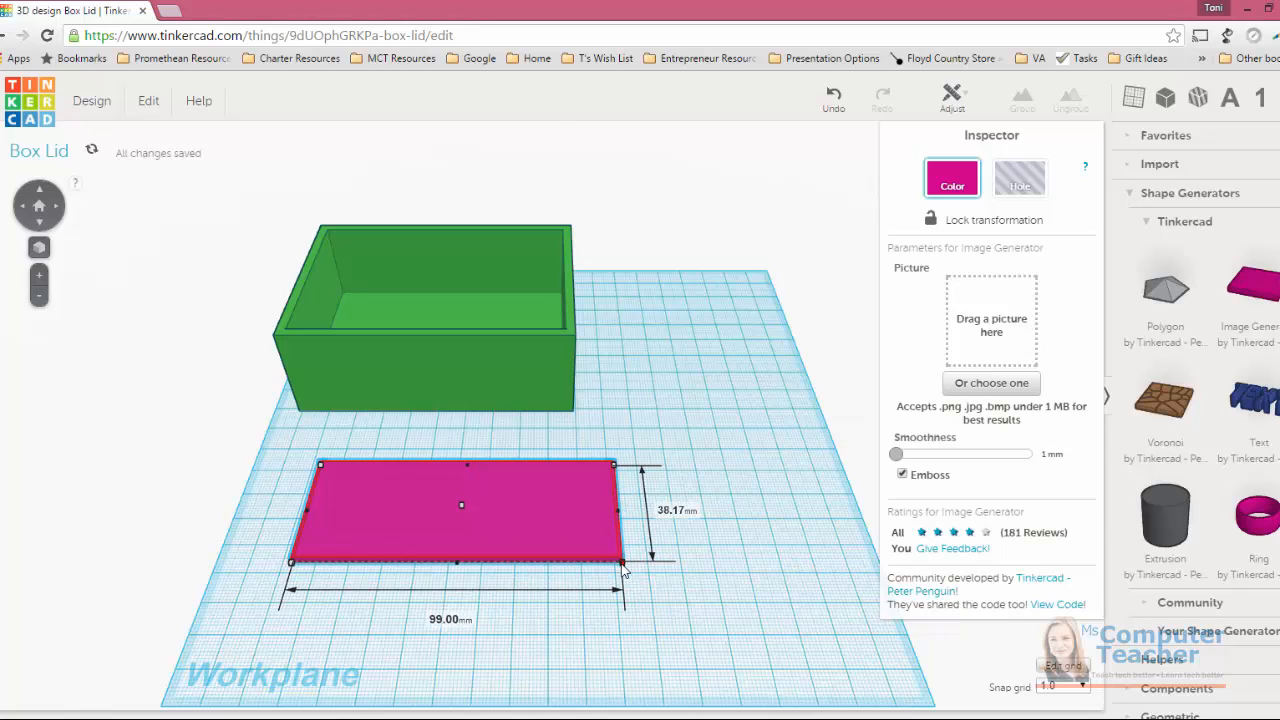
drag(613, 563, 628, 573)
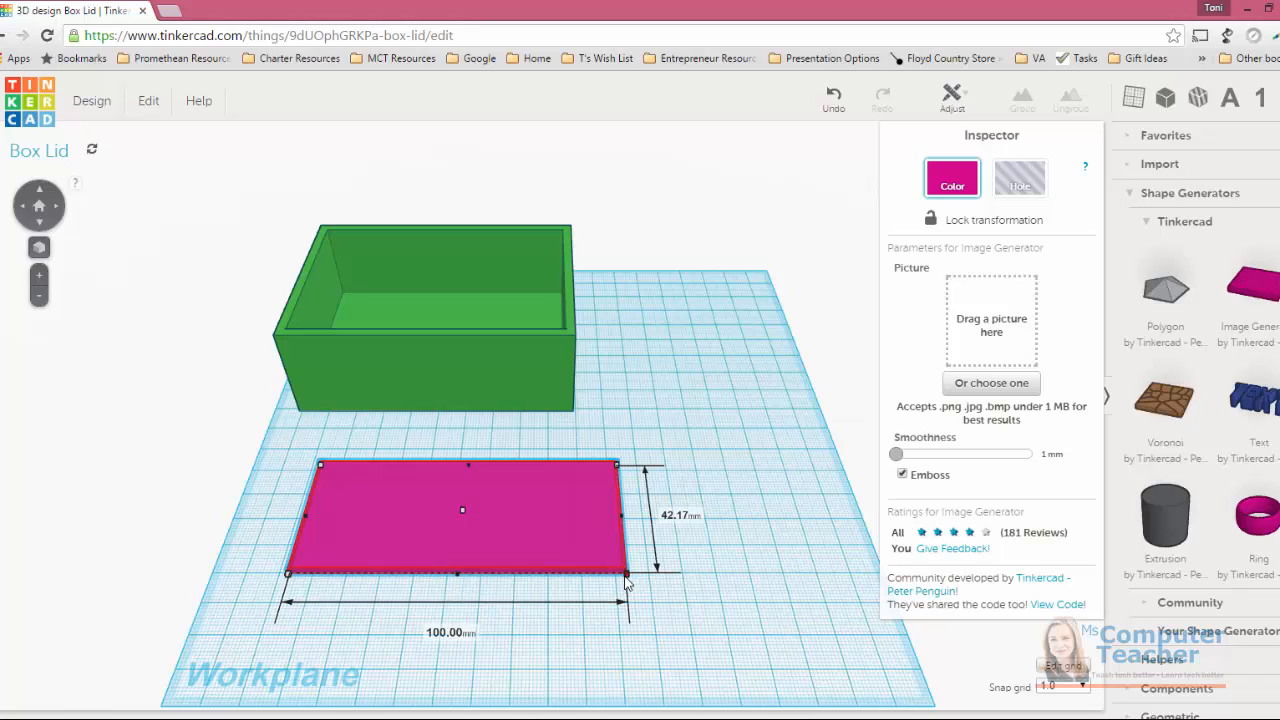
drag(618, 573, 625, 588)
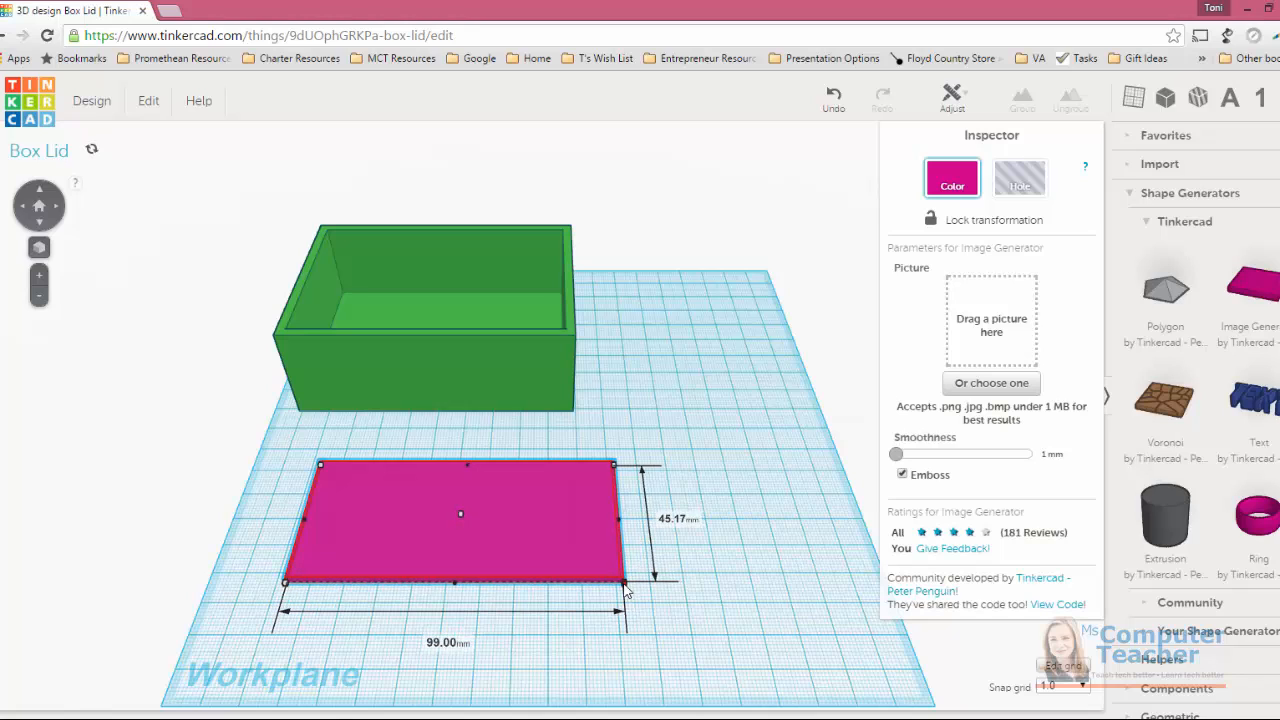
drag(613, 583, 625, 600)
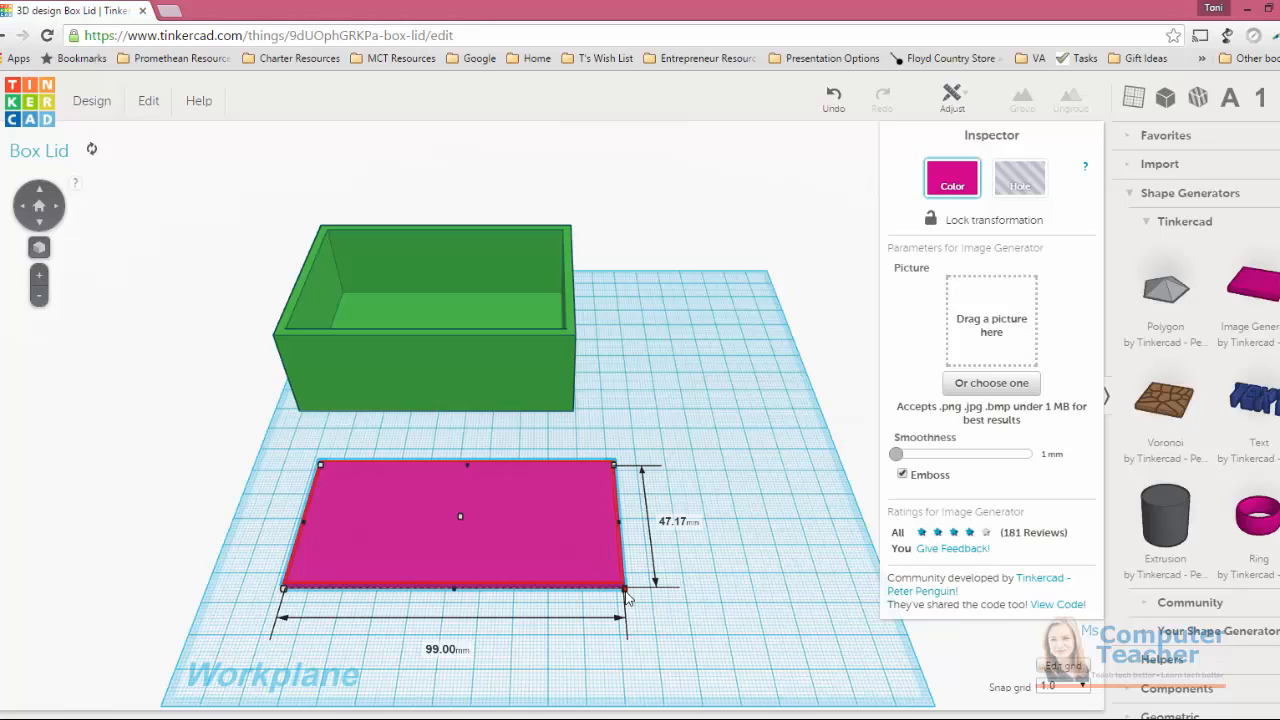
drag(613, 590, 630, 608)
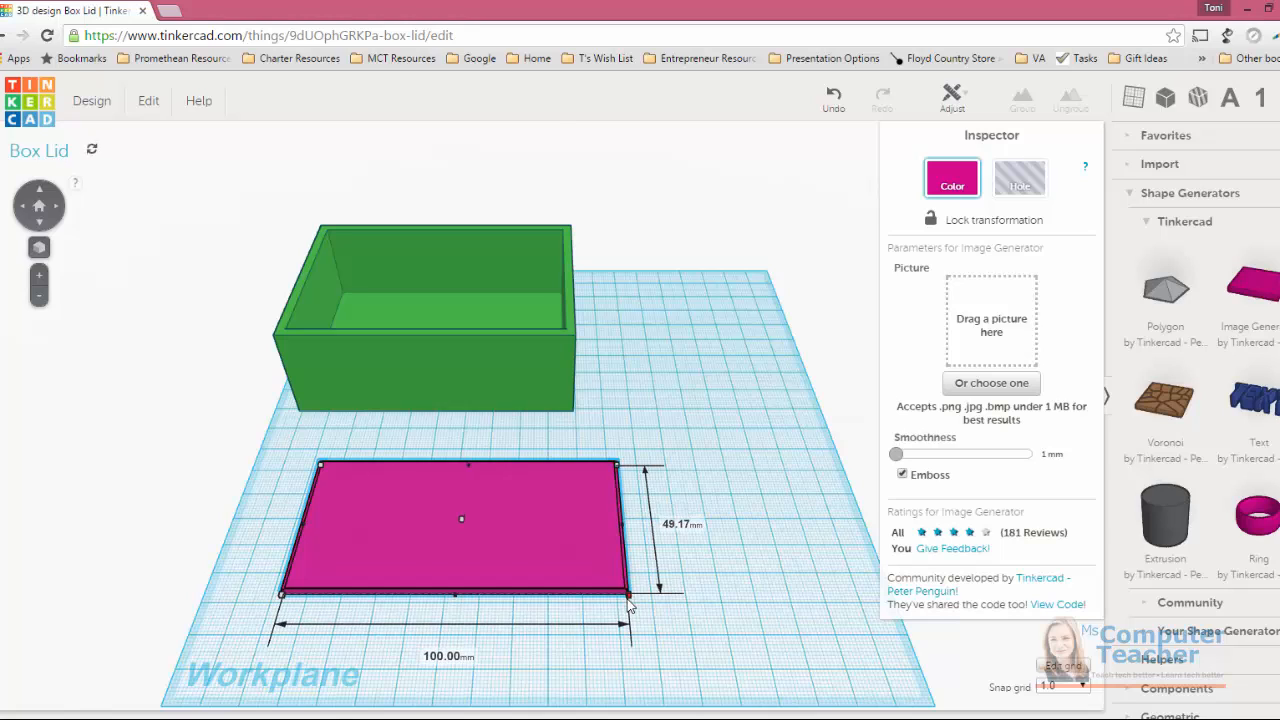
drag(630, 600, 635, 615)
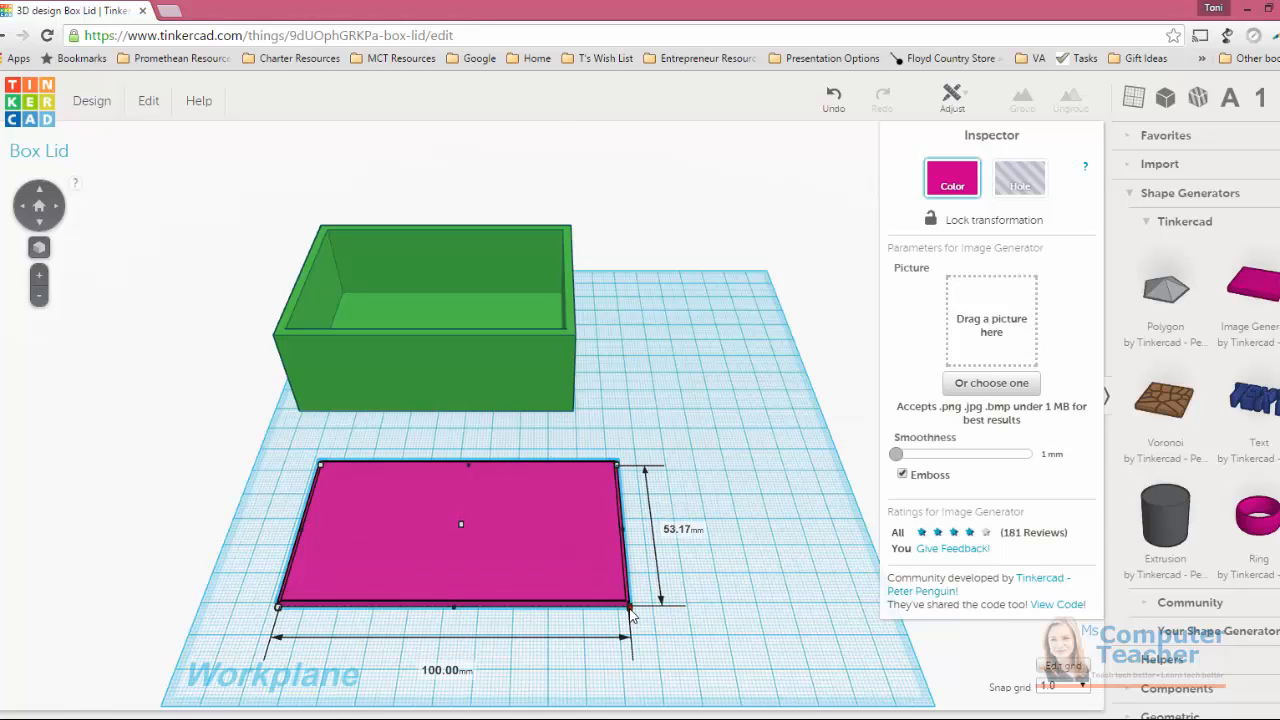
drag(630, 613, 630, 622)
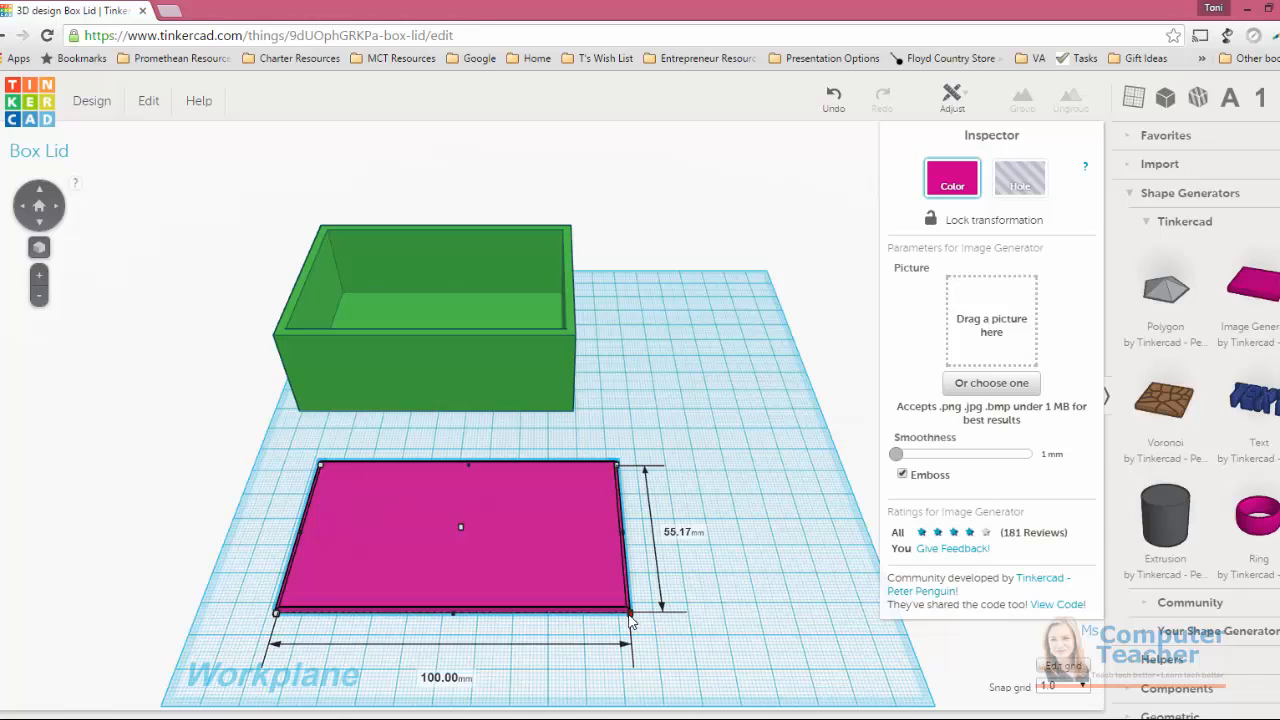
drag(625, 612, 630, 640)
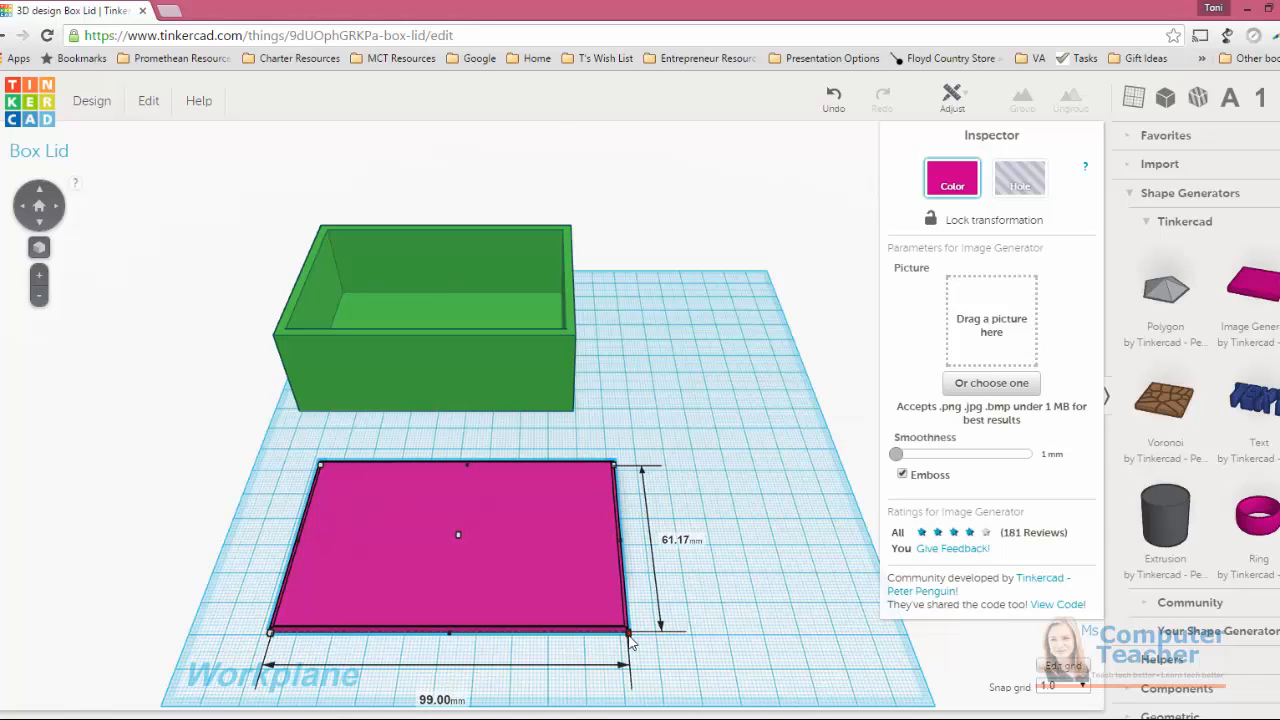
drag(630, 640, 638, 655)
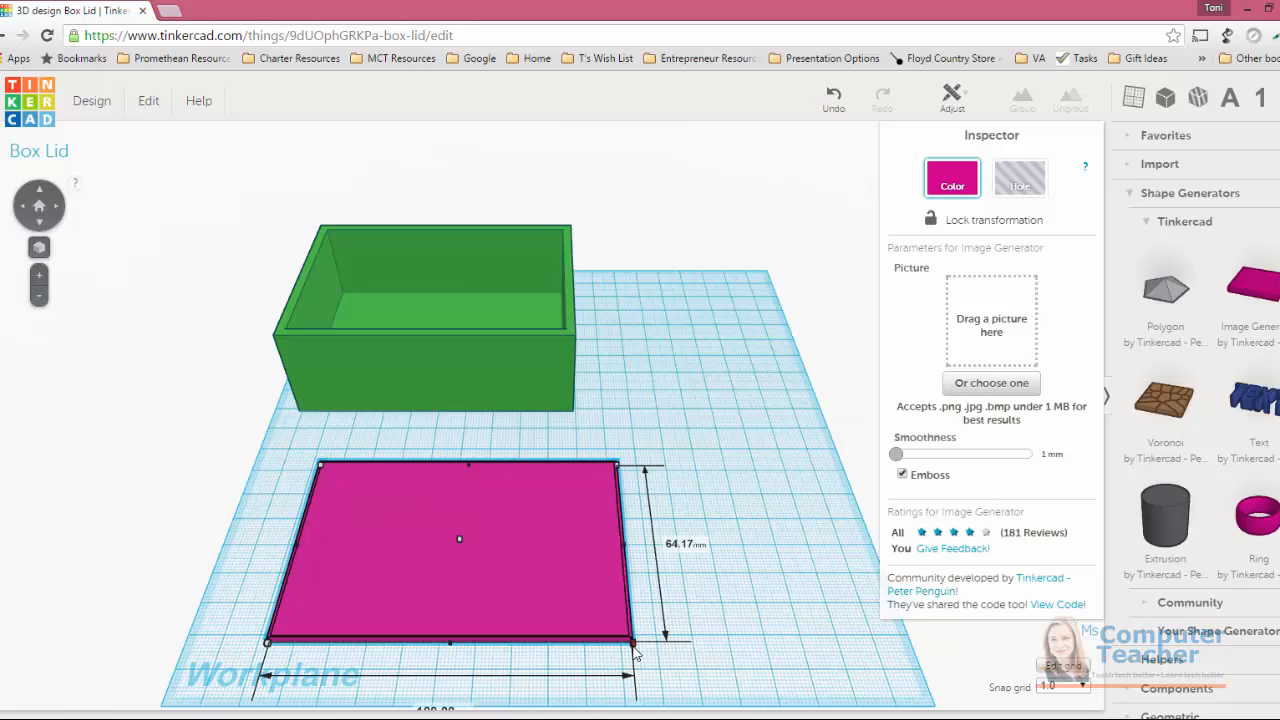
drag(640, 648, 640, 670)
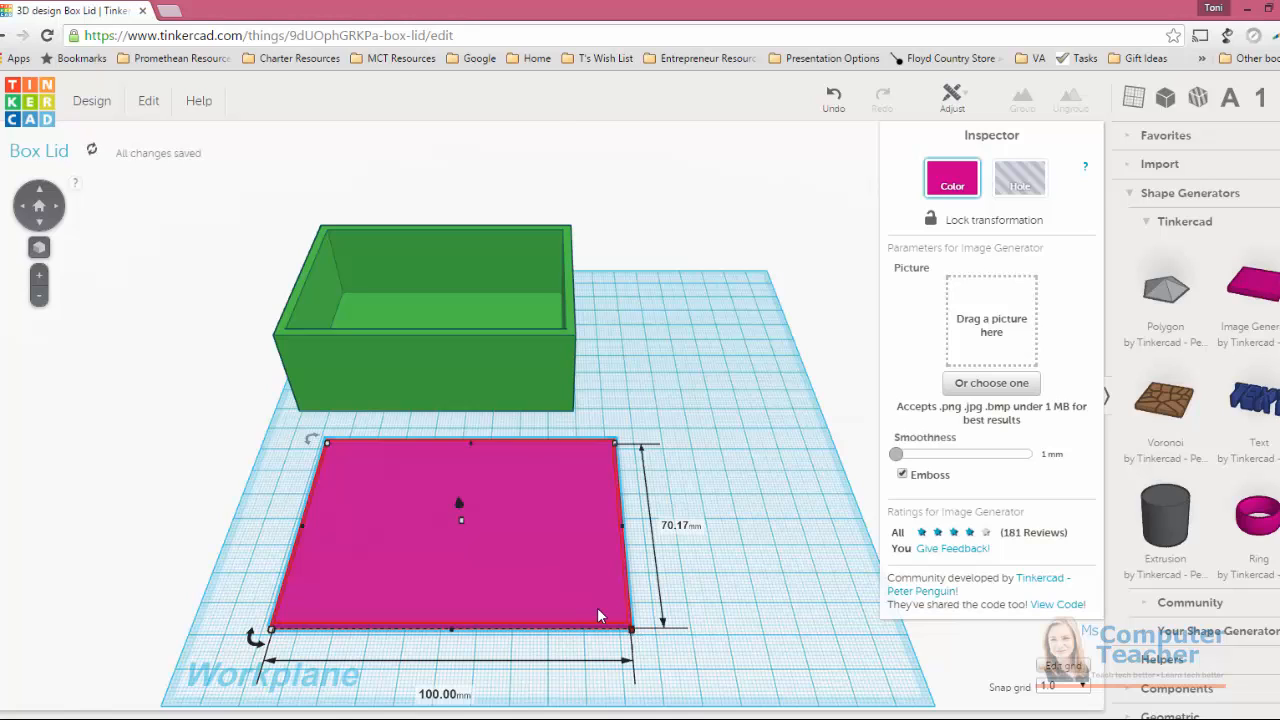
mouse_move(596, 503)
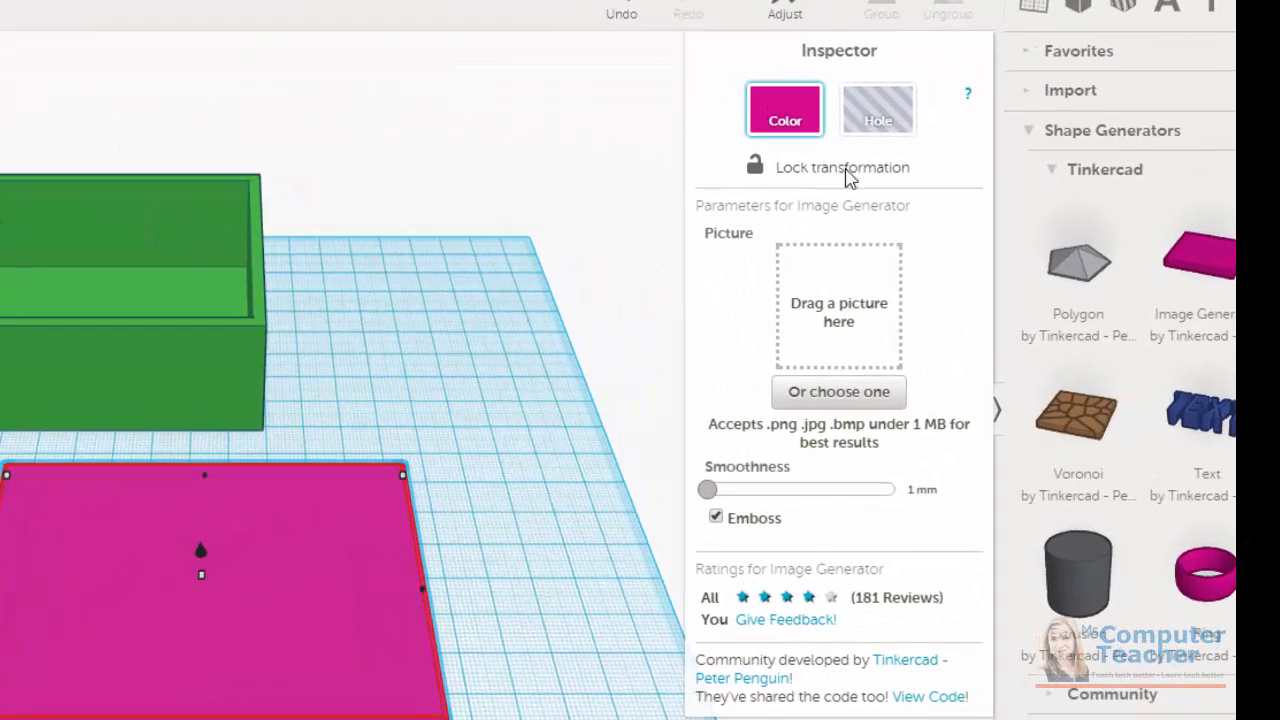
mouse_move(838, 300)
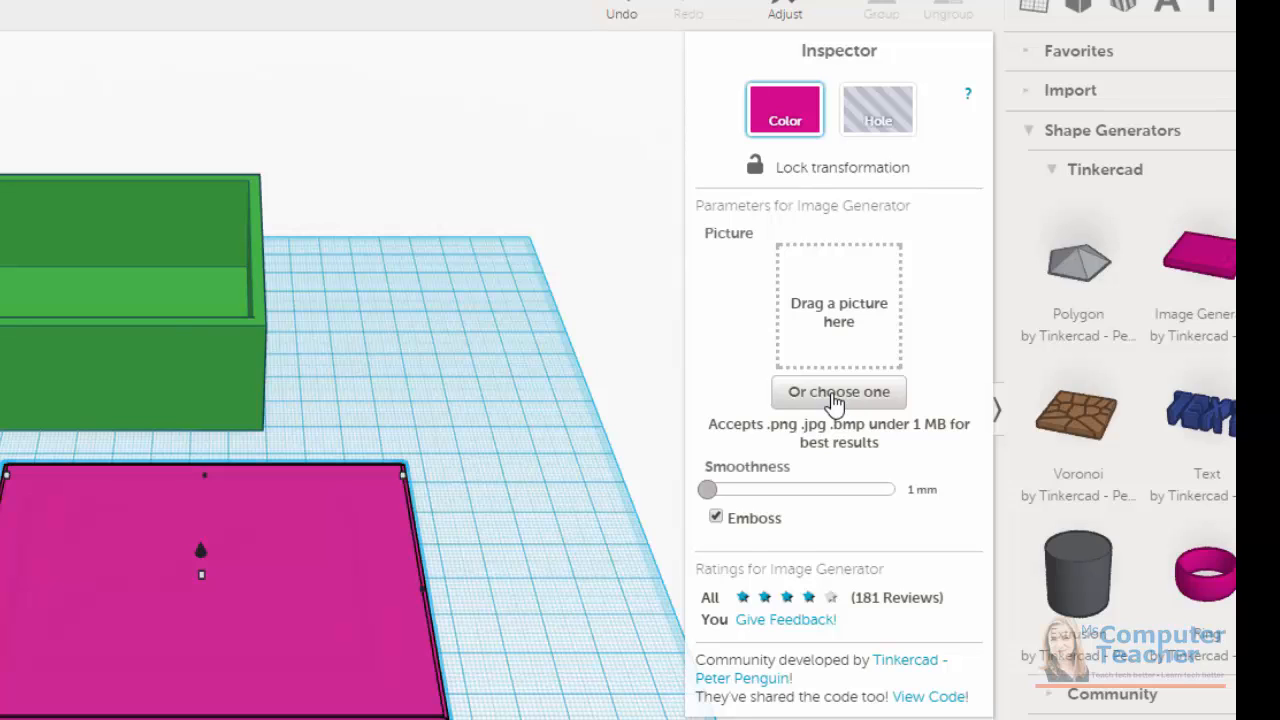
Choose the Conner baseball bat picture file for the Image Generator plate.
click(838, 393)
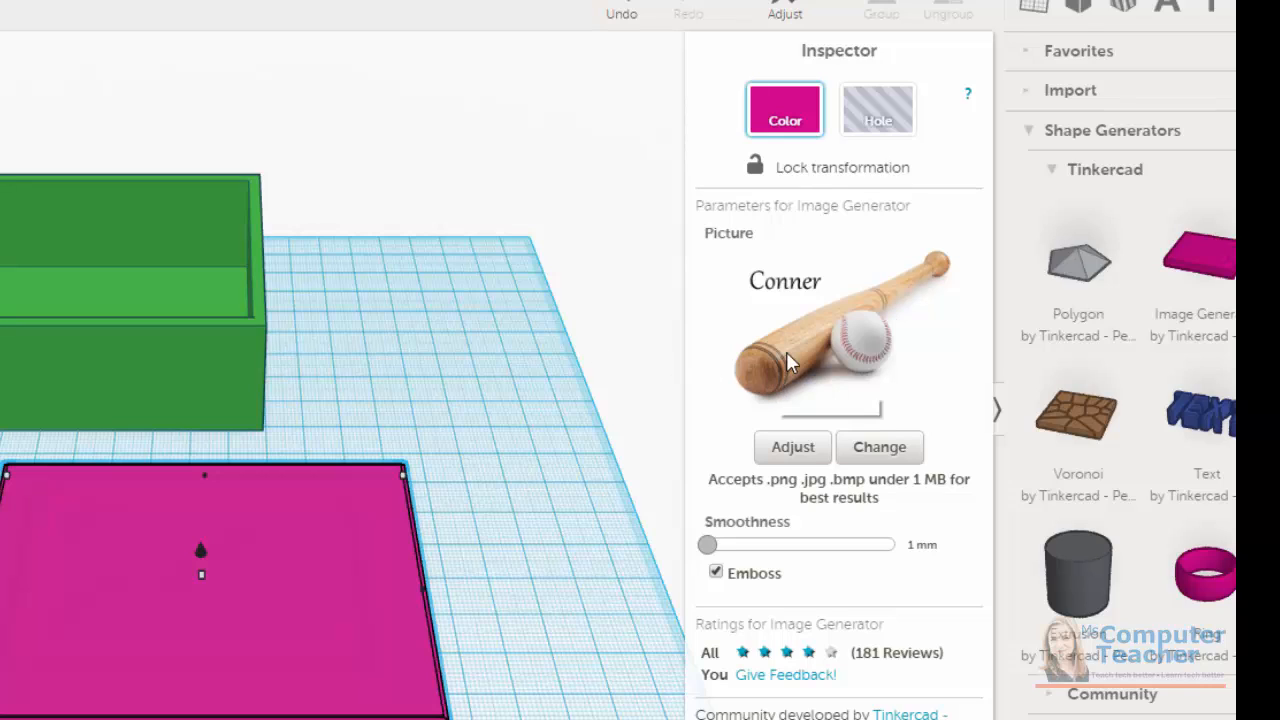
mouse_move(800, 352)
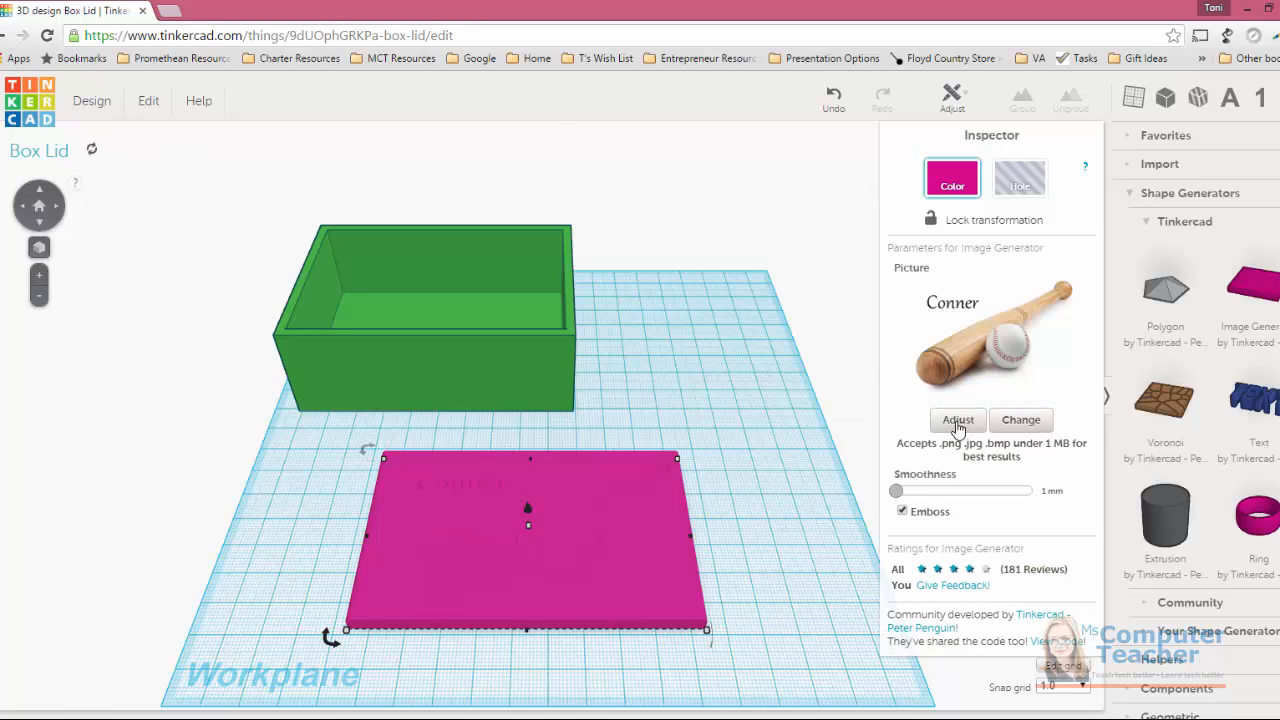
Adjust the picture framing, set smoothness to 1.08 mm, and turn off Emboss.
click(956, 420)
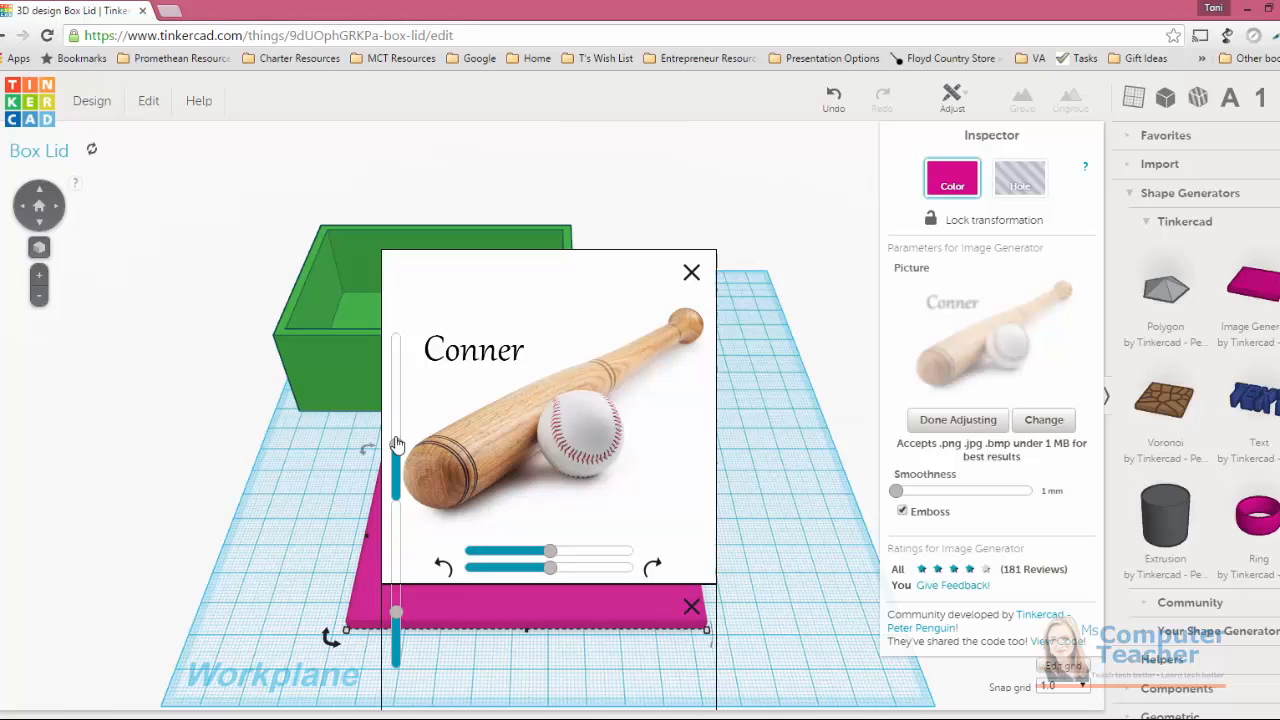
mouse_move(691, 272)
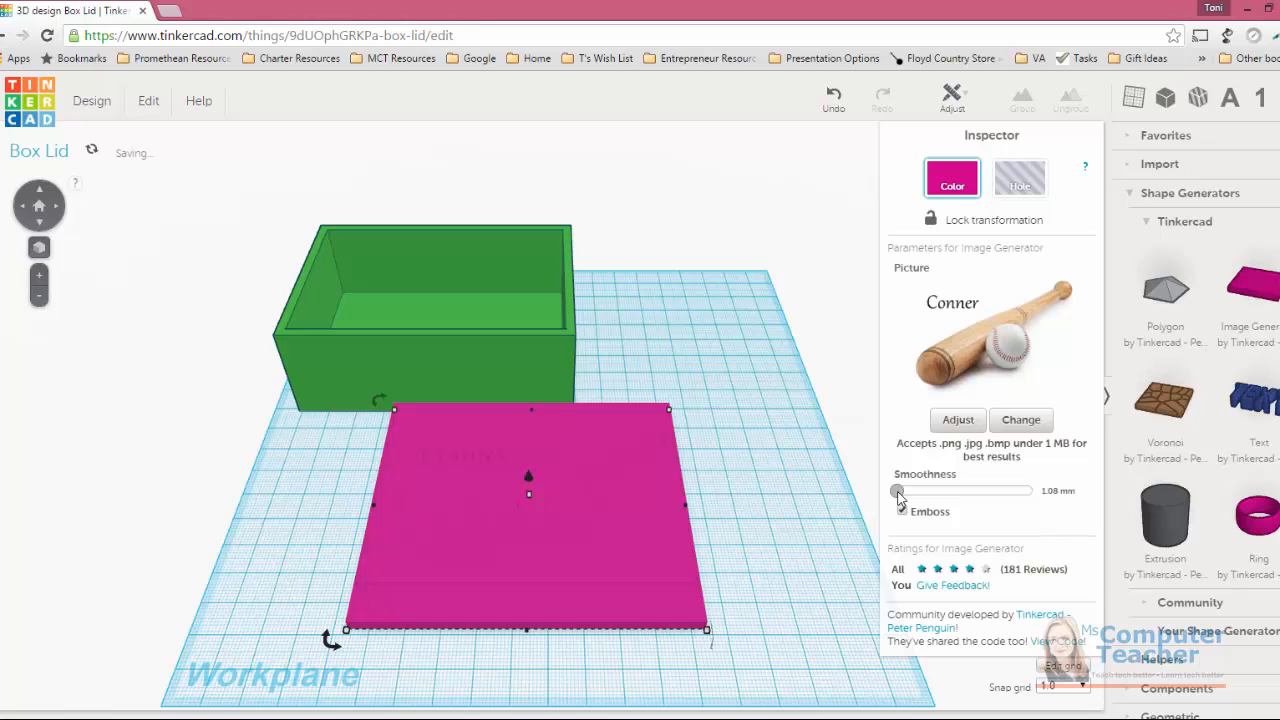
click(902, 512)
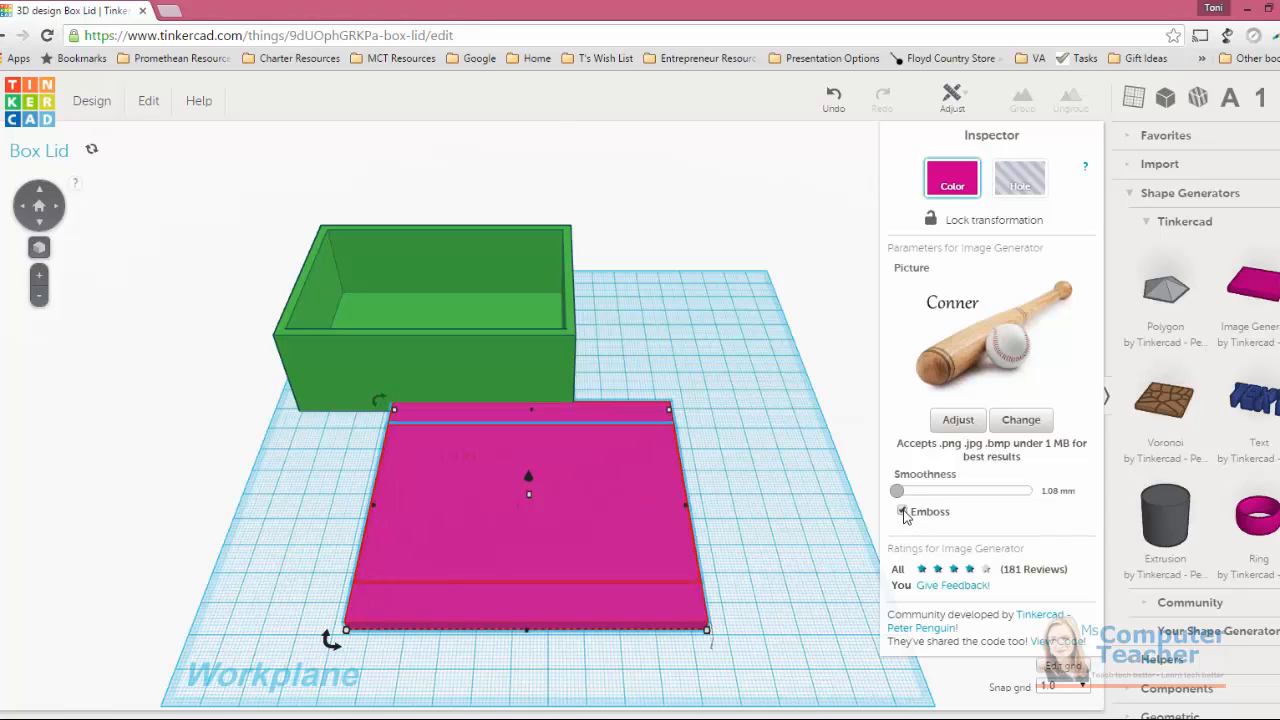
click(900, 512)
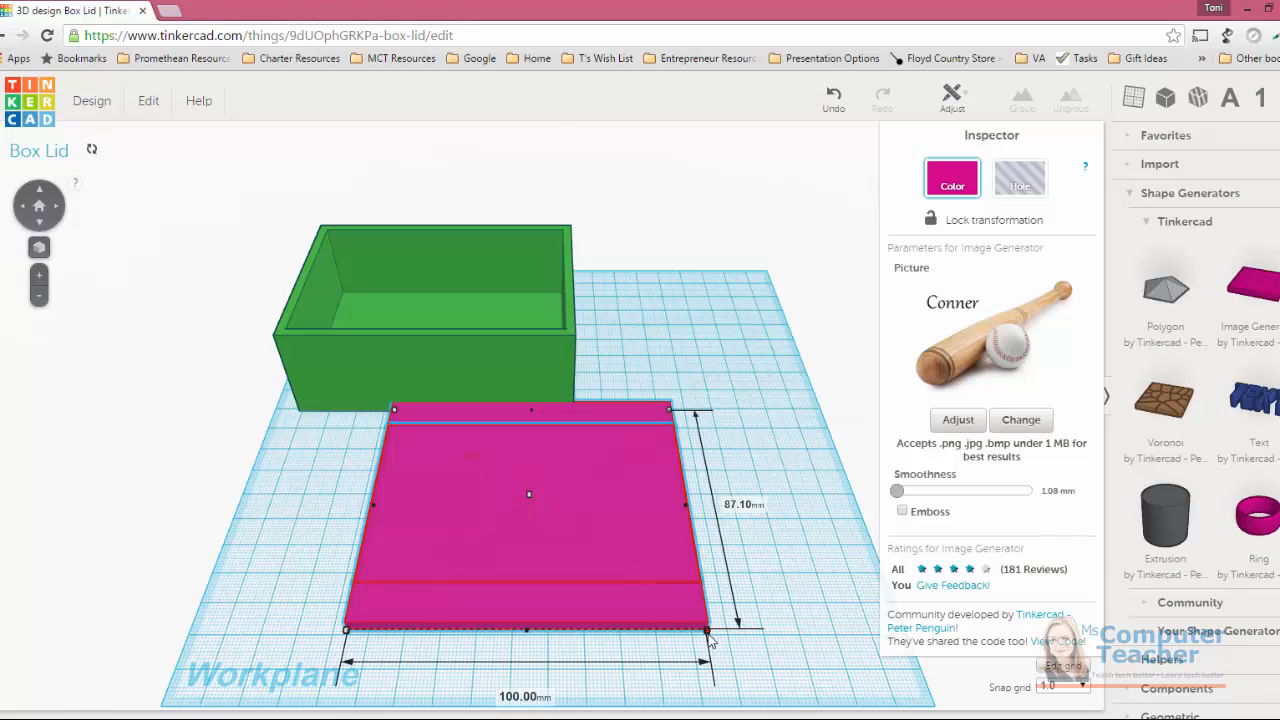
Resize the lid to about 87 mm deep and raise its height to 8 mm.
drag(710, 632, 710, 617)
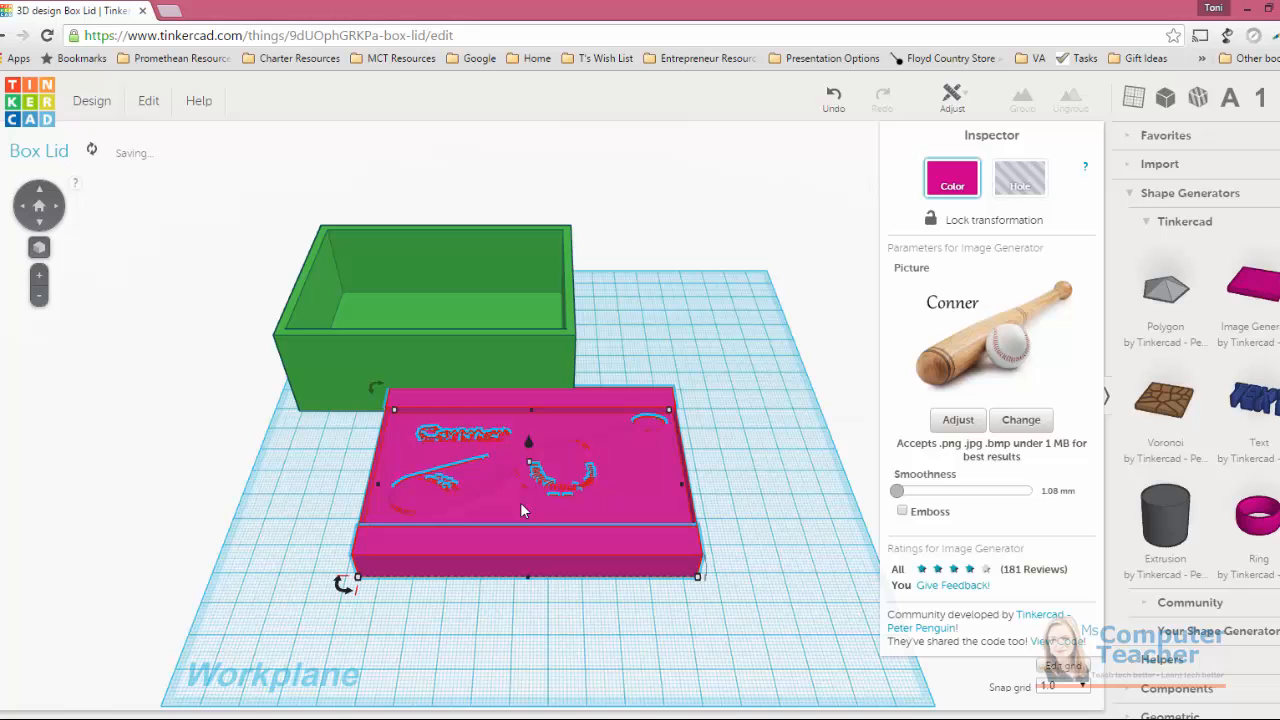
mouse_move(352, 485)
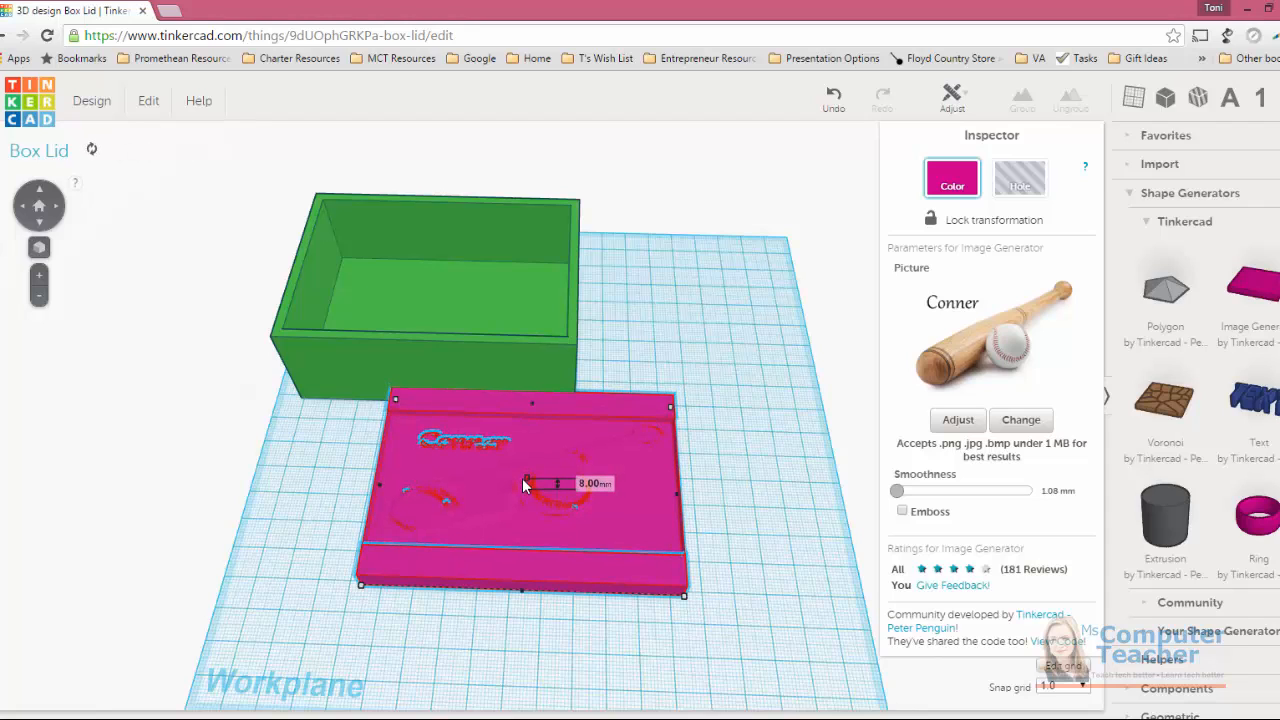
drag(558, 484, 530, 486)
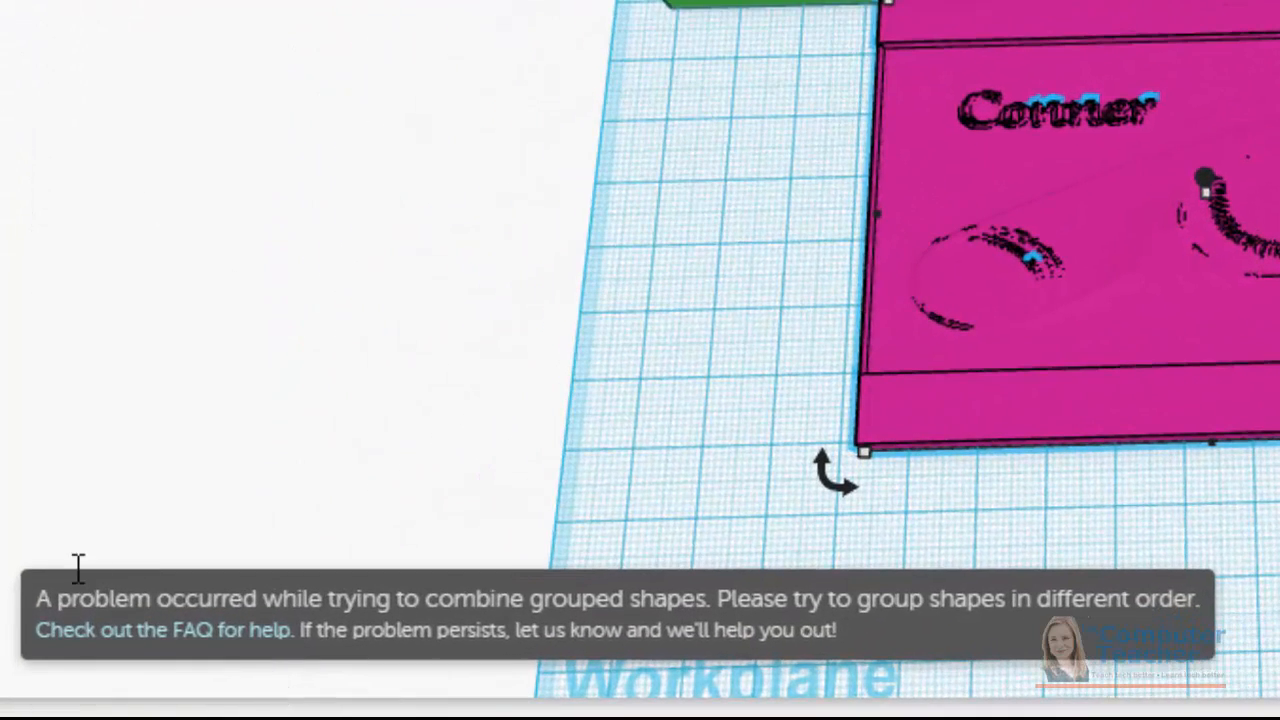
mouse_move(67, 607)
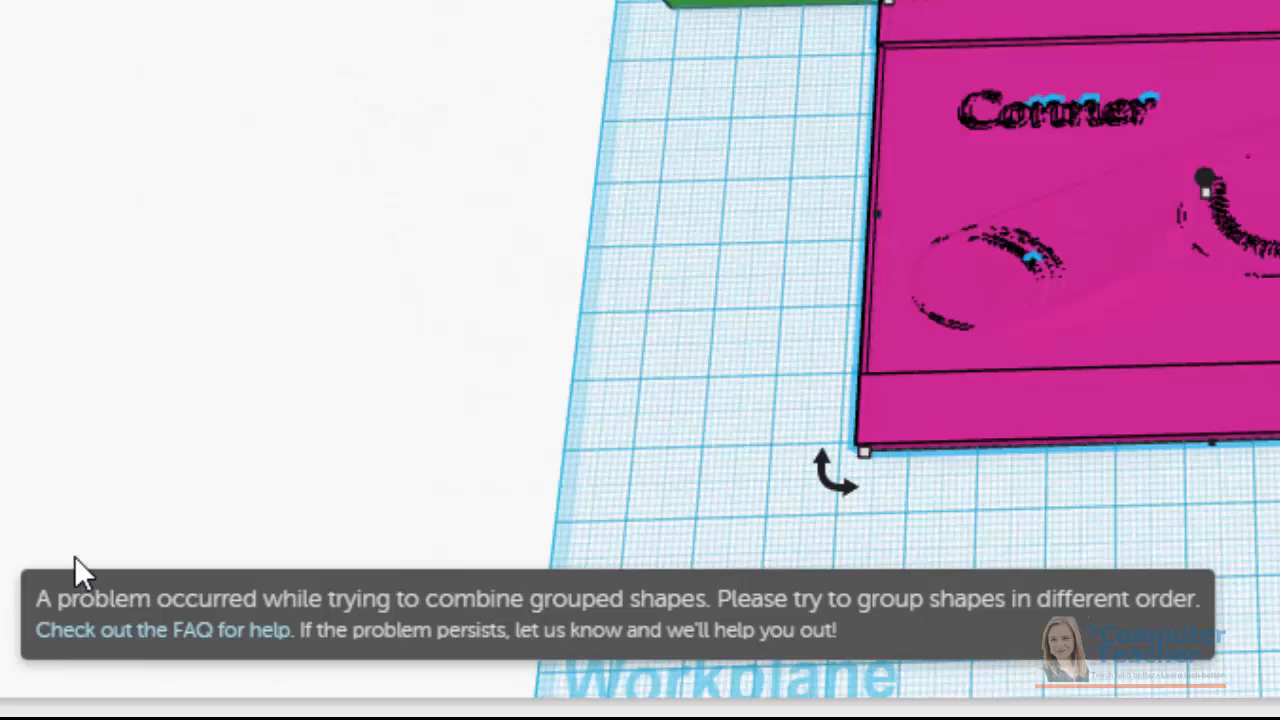
mouse_move(738, 182)
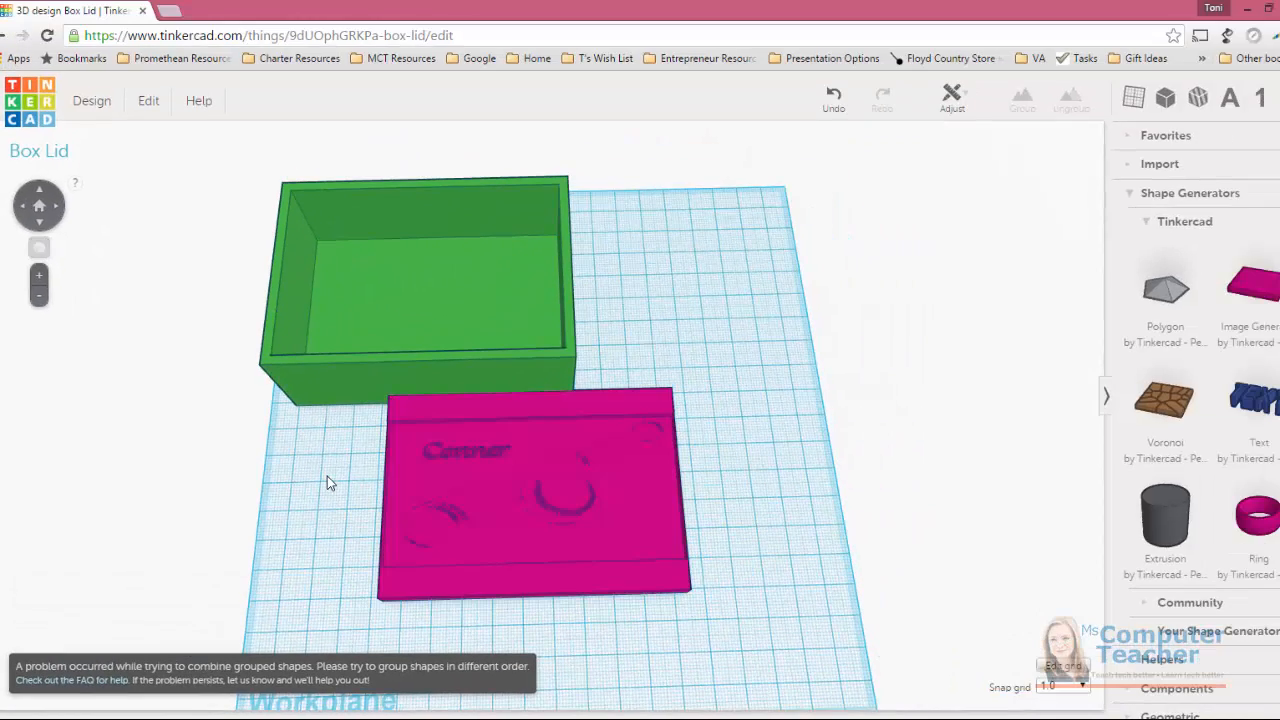
click(530, 500)
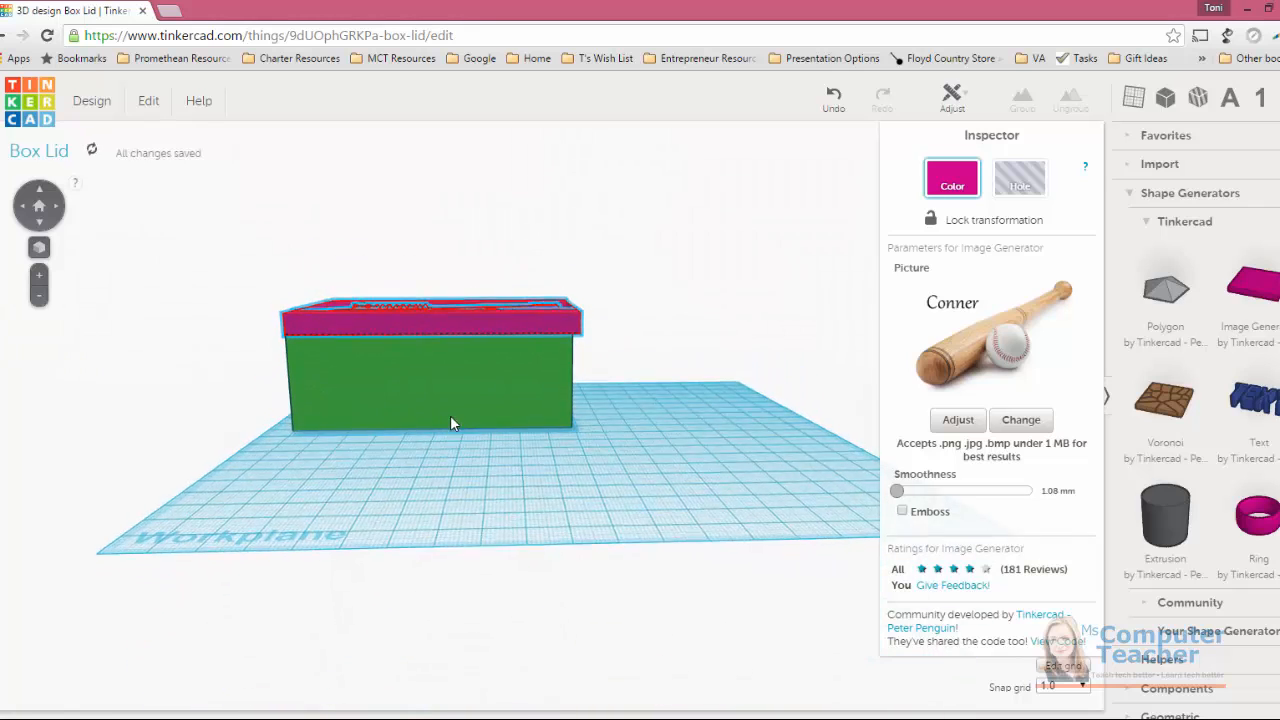
Orbit the view to look down on the engraved pink lid atop the box.
drag(450, 420, 595, 457)
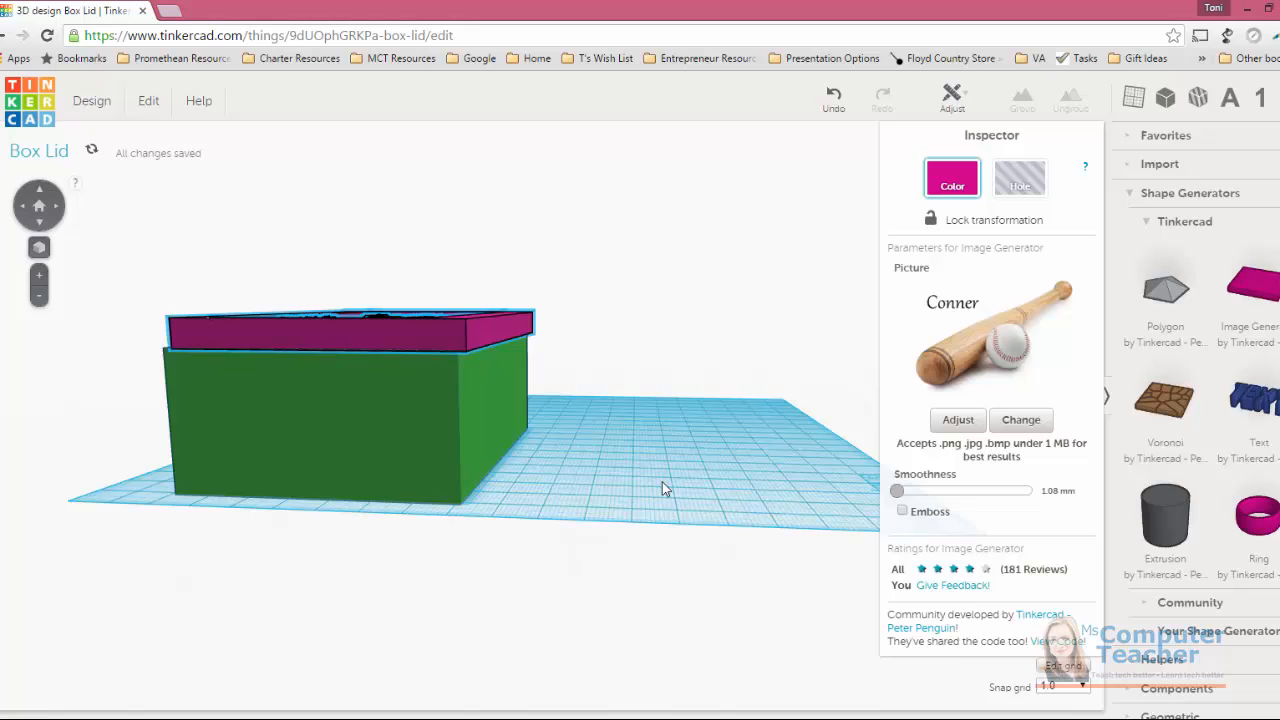
drag(665, 489, 517, 437)
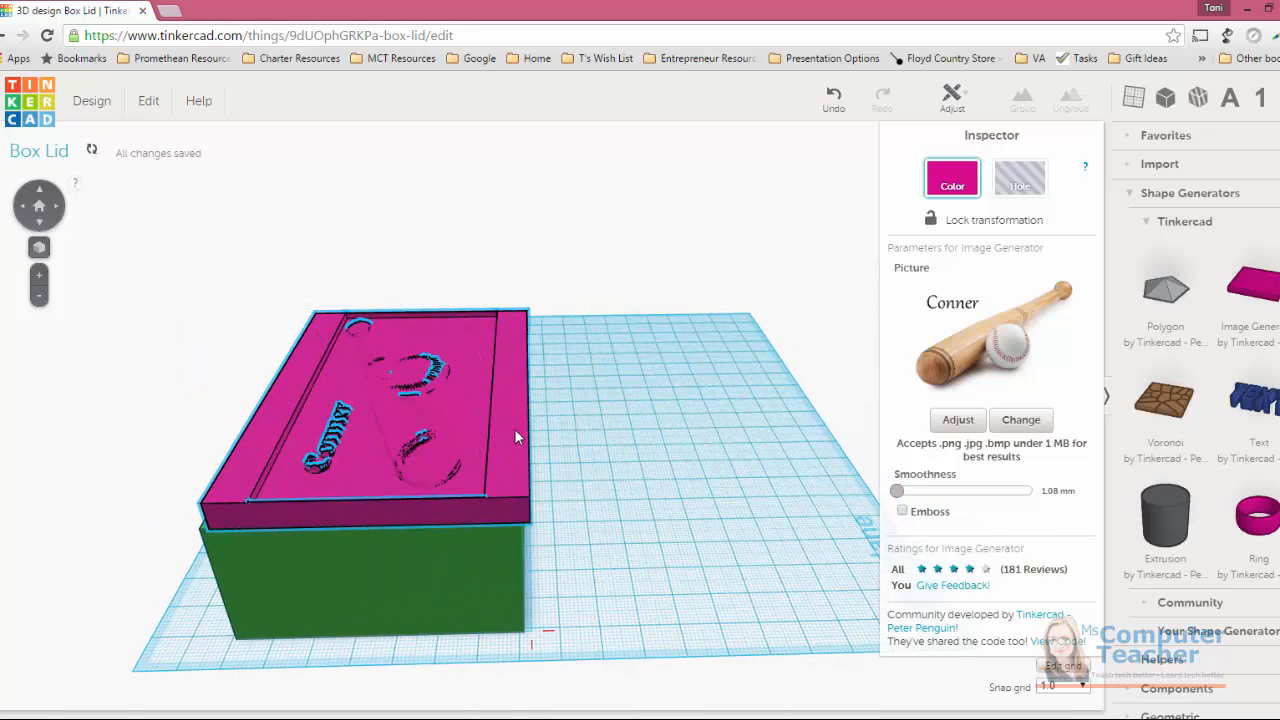